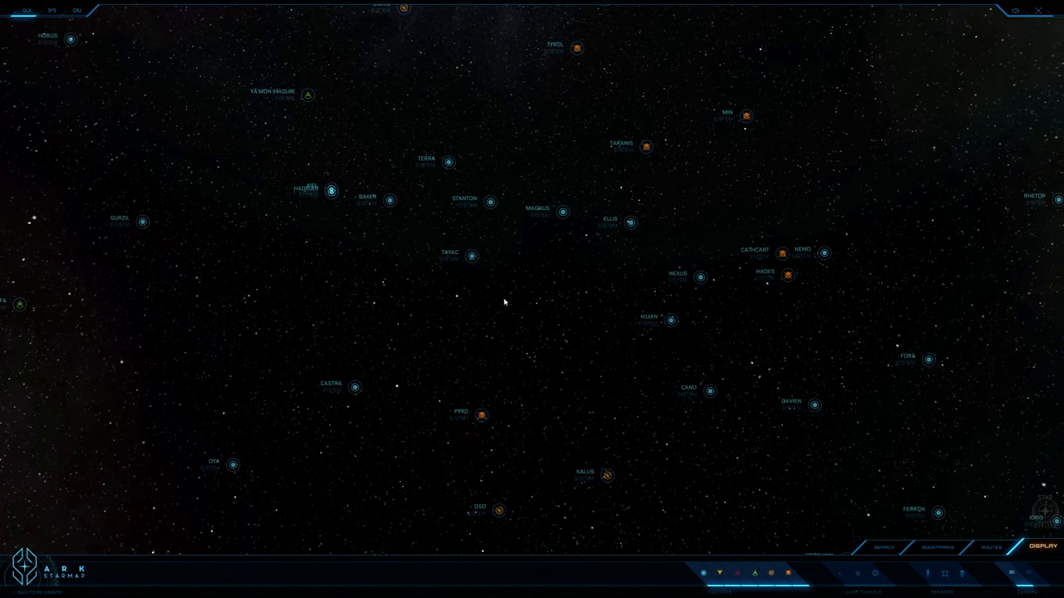
# Pan the galaxy map and open Pyro, showing its planets, Akiro Cluster and jump points.
pyautogui.moveTo(503, 303); pyautogui.dragTo(507, 208)
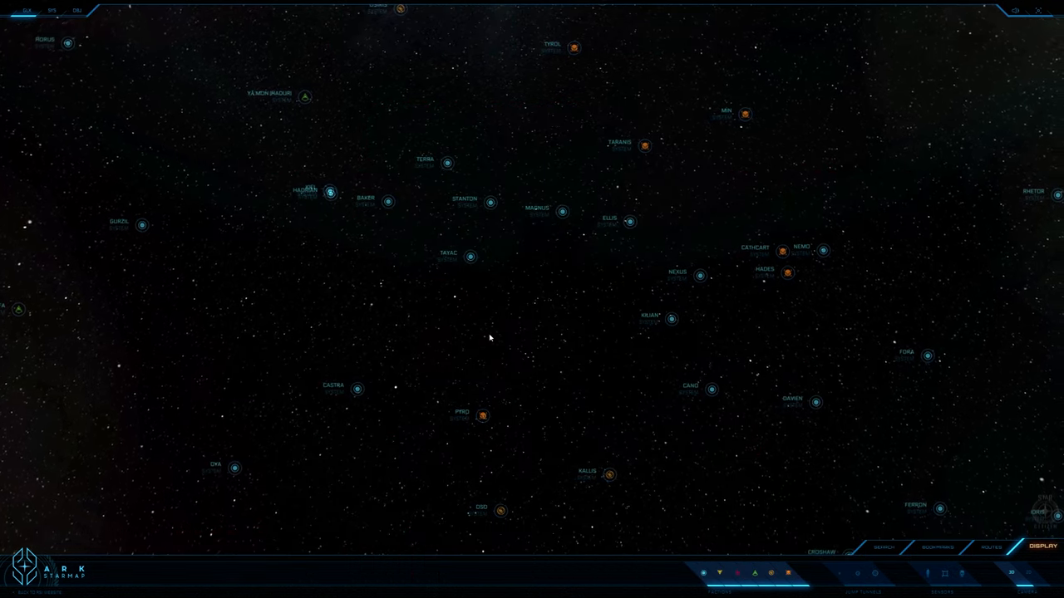
pyautogui.click(490, 202)
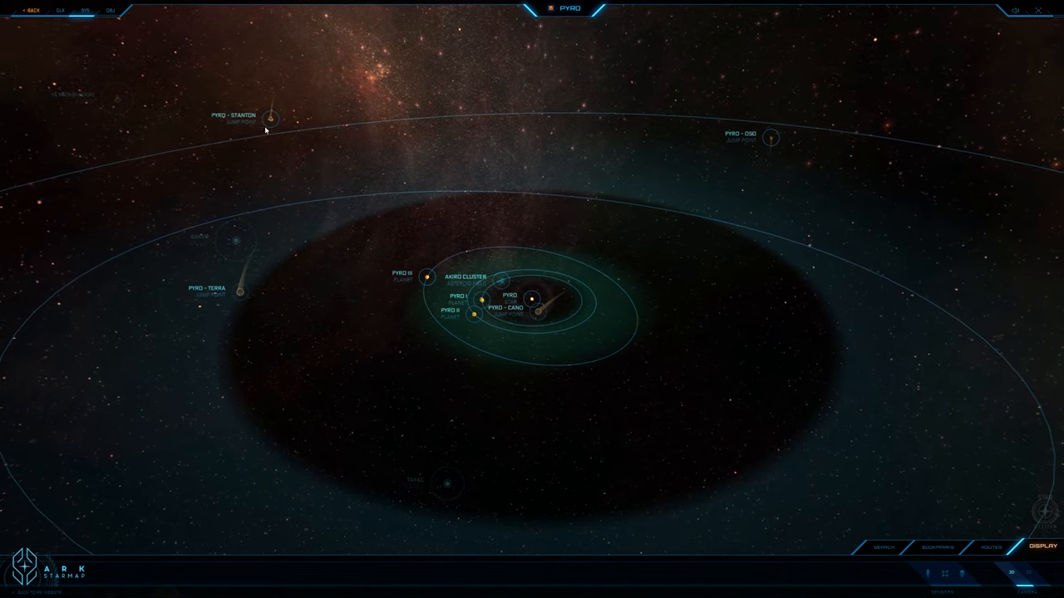
pyautogui.click(275, 115)
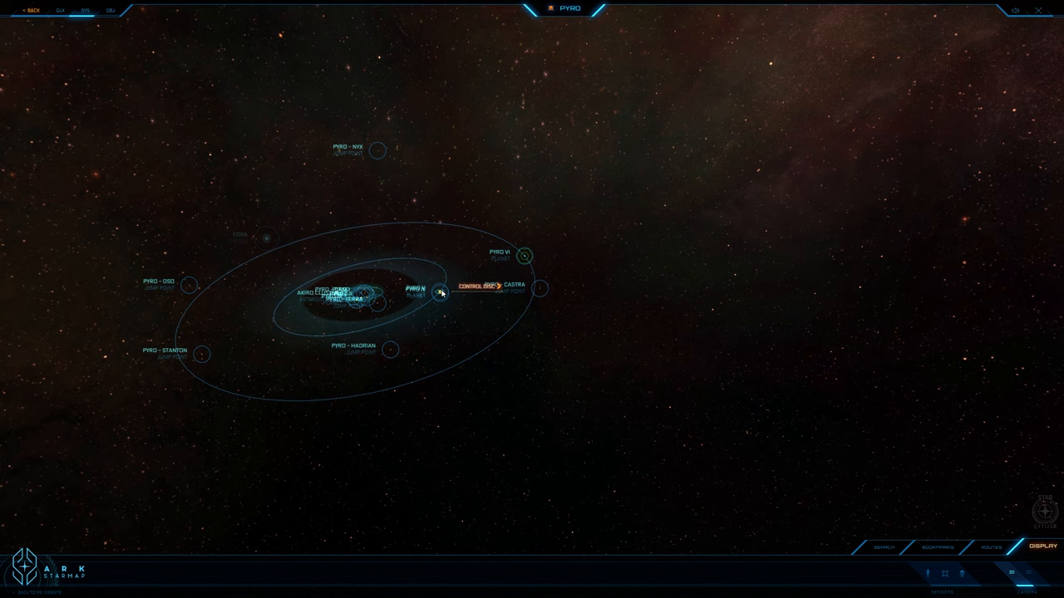
pyautogui.moveTo(488, 314)
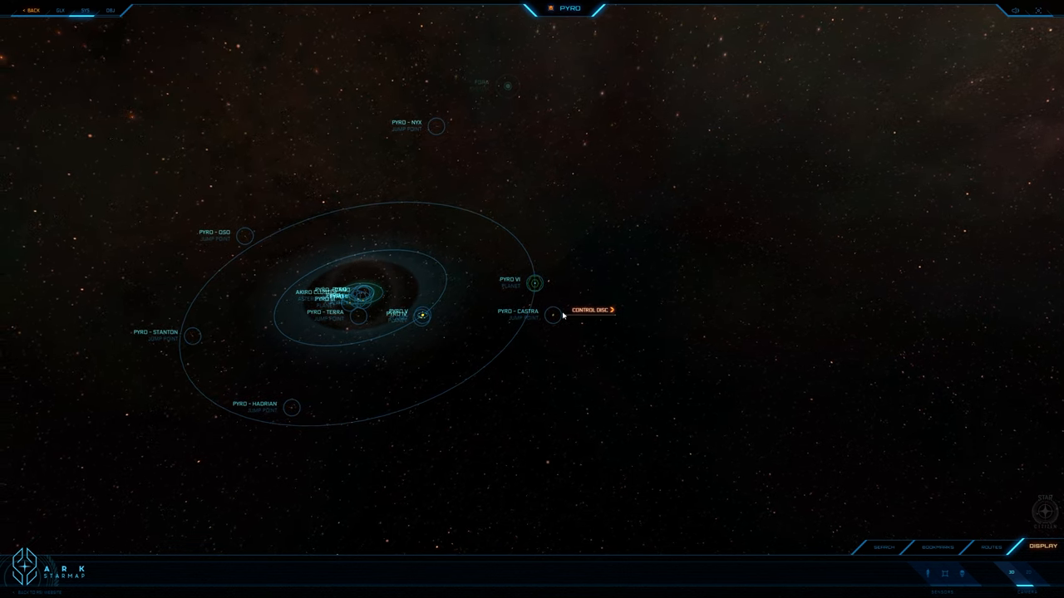
pyautogui.moveTo(588, 339)
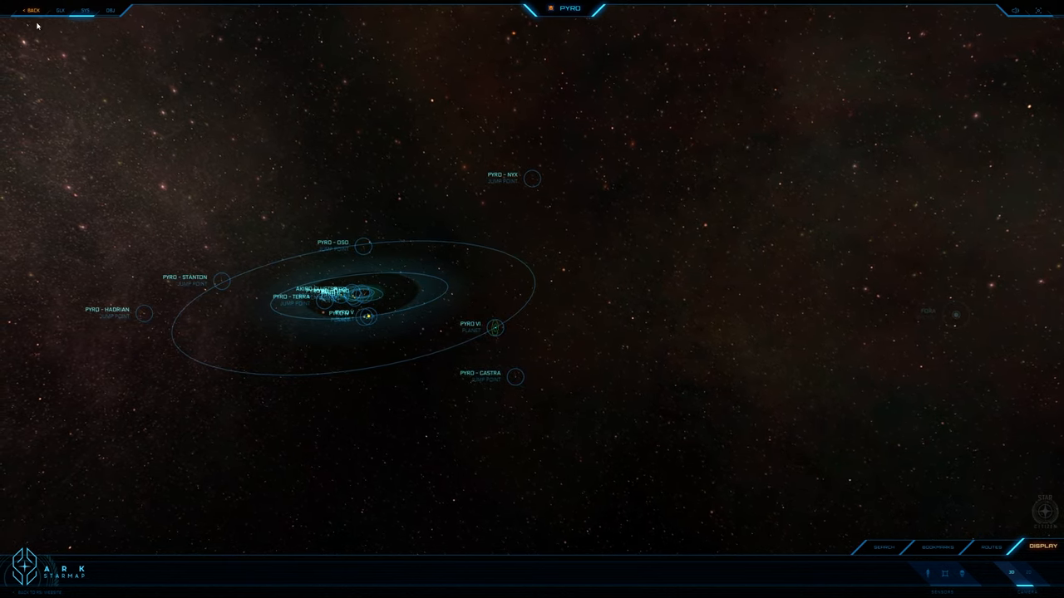
pyautogui.moveTo(33, 10)
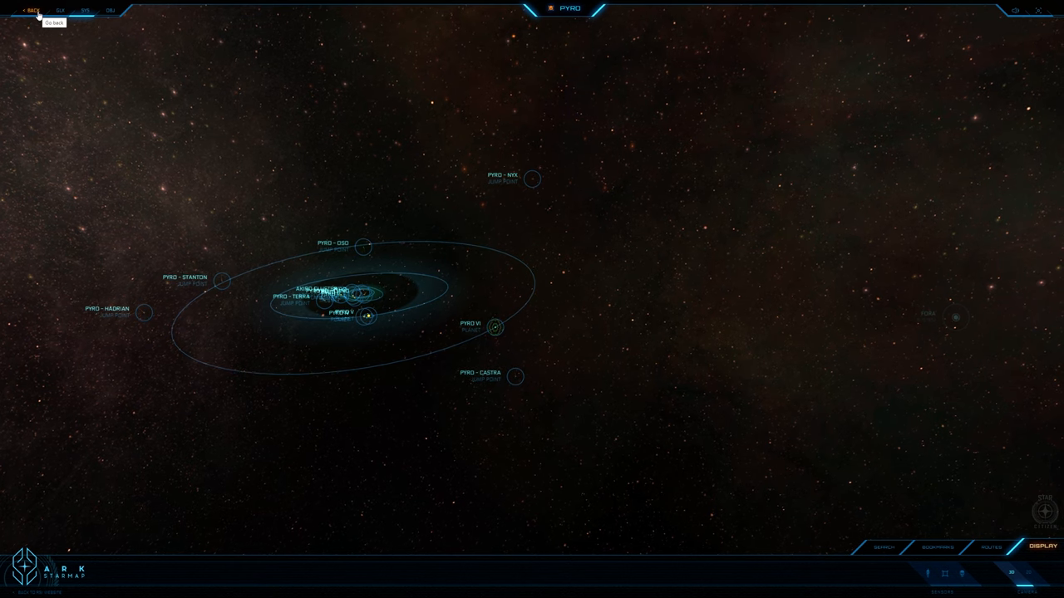
# Go back to the galaxy map and reopen Pyro, showing Pyro I, Pyro II and Akiro Cluster.
pyautogui.click(31, 10)
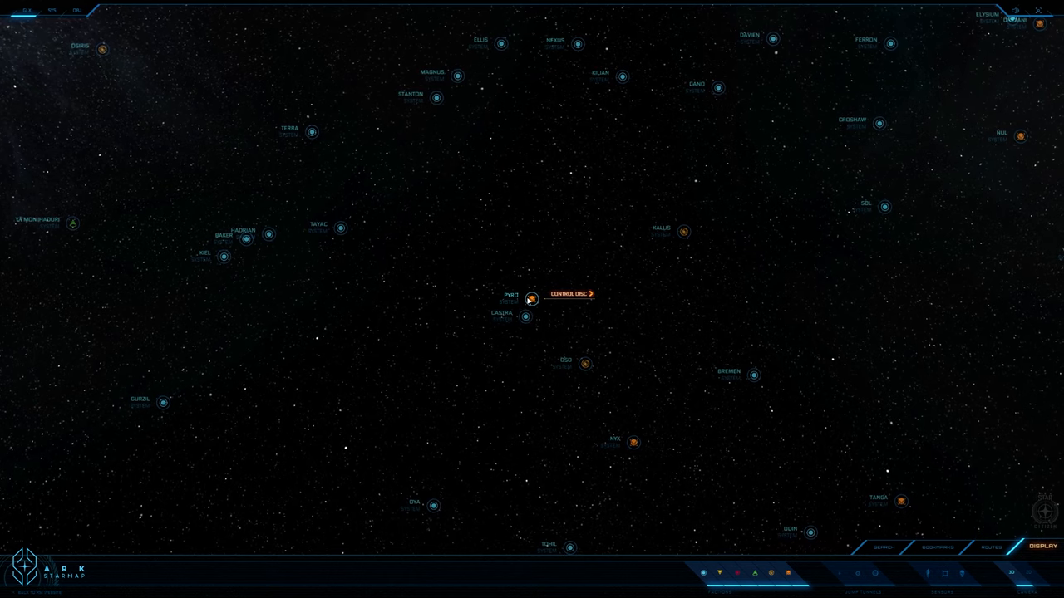
pyautogui.scroll(-3)
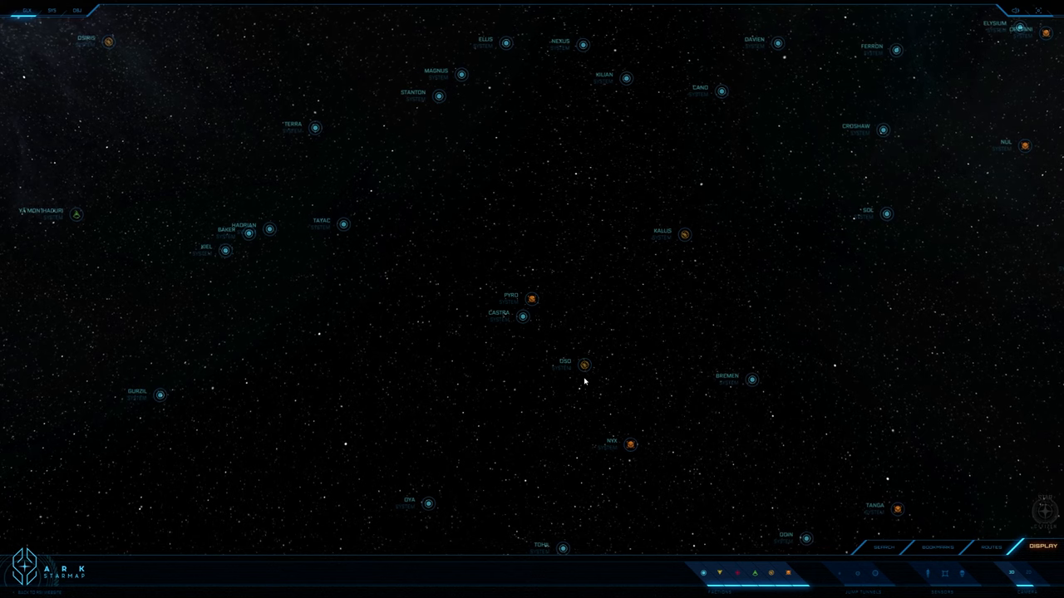
pyautogui.scroll(-3)
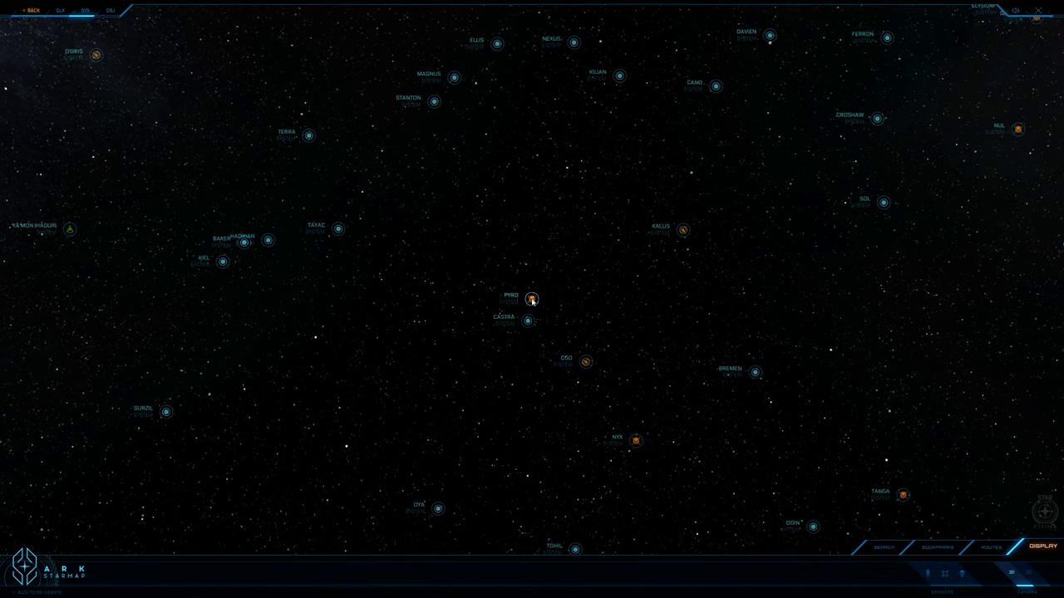
pyautogui.click(532, 298)
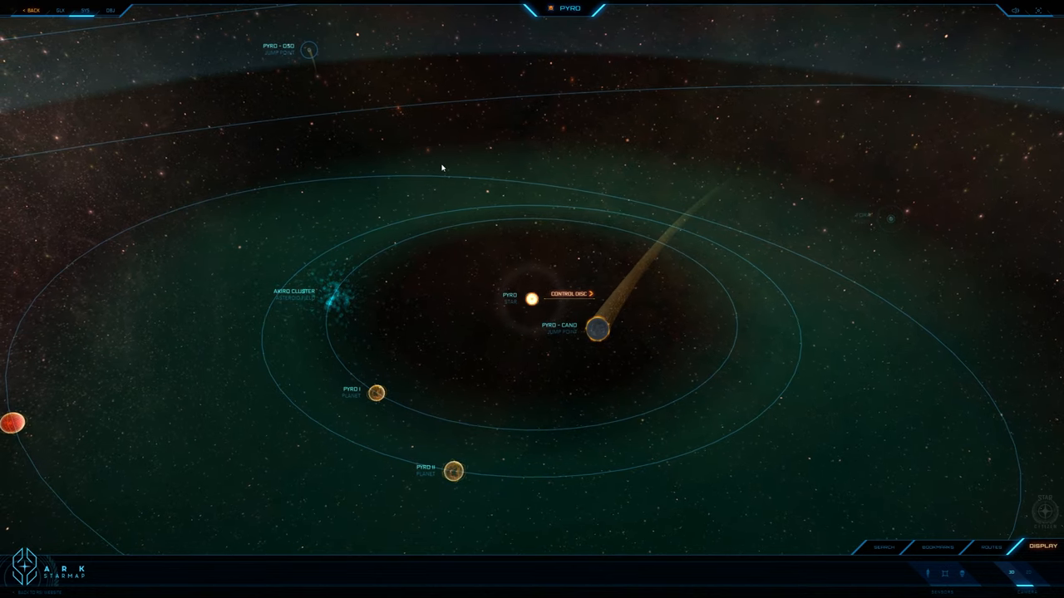
# Zoom out of Pyro onto the galaxy map centered on Stanton, near Magnus, Terra, Zayac, Baker.
pyautogui.scroll(-3)
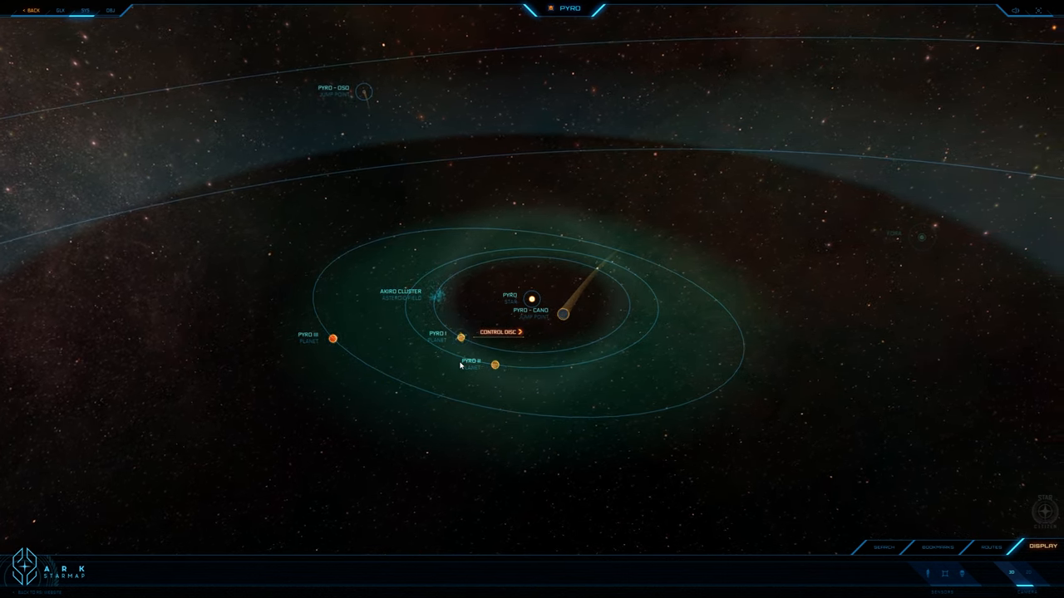
pyautogui.scroll(-3)
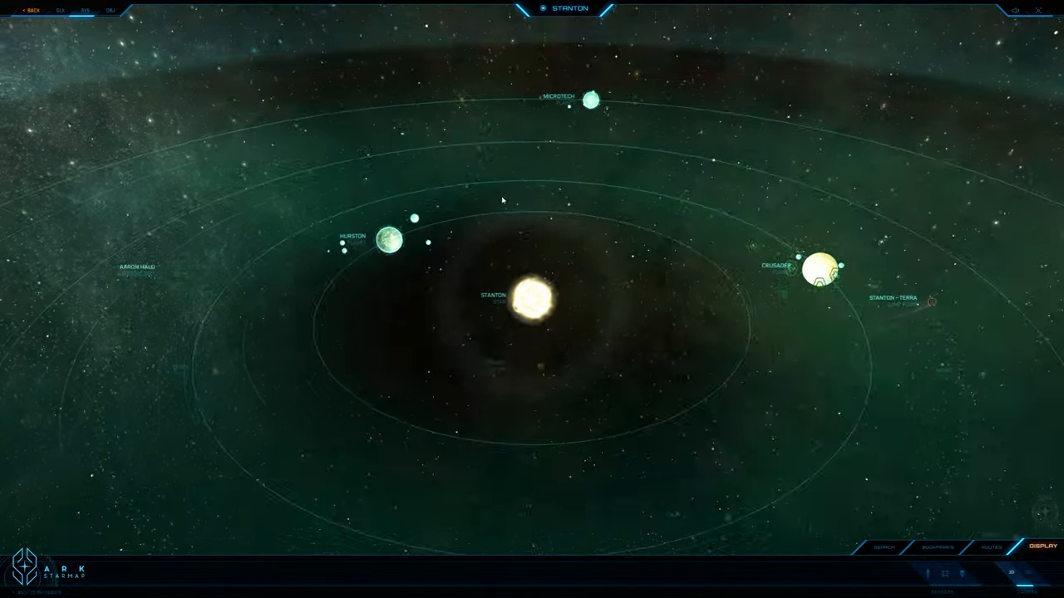
pyautogui.scroll(-3)
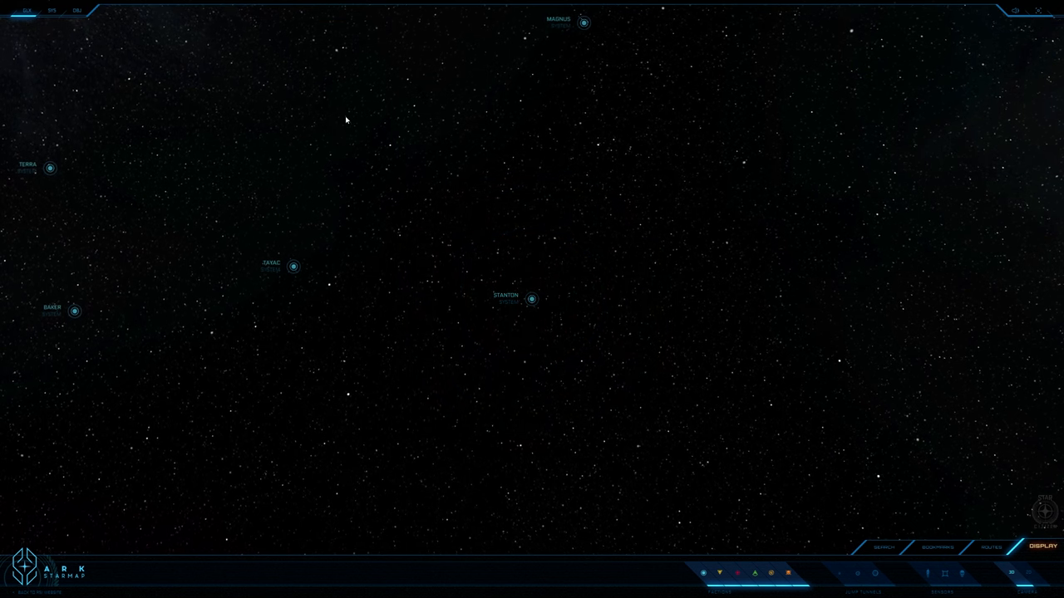
# Zoom further out to reveal Centauri, Vega, Caliban, Vanguard and Chronos around Stanton.
pyautogui.scroll(-3)
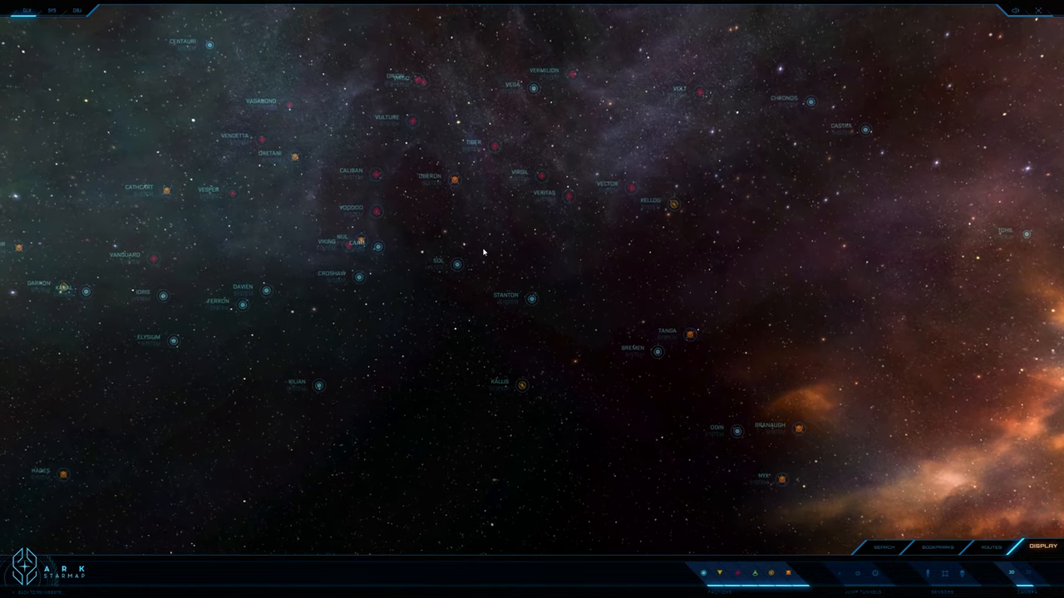
# Pan the map toward Pyro, showing its red nebula, Pyro VI and Castra, Terra, Hadrian jump points.
pyautogui.moveTo(482, 249); pyautogui.dragTo(582, 287)
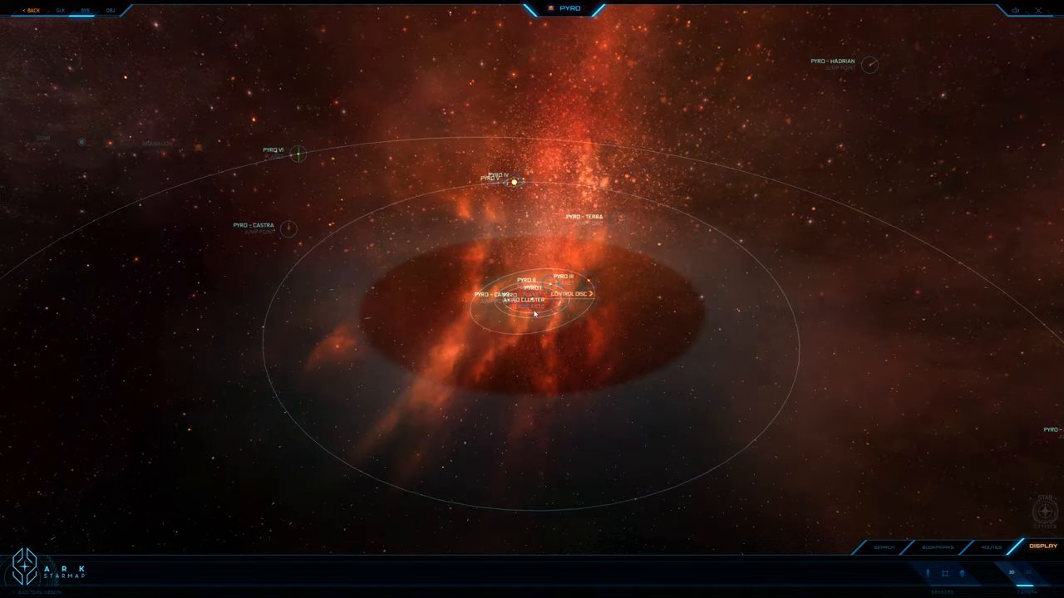
# Zoom out to the galaxy map centered on Pyro, with Oso, Stanton, Nyx, Castra, Kallis, Hadrian.
pyautogui.scroll(-3)
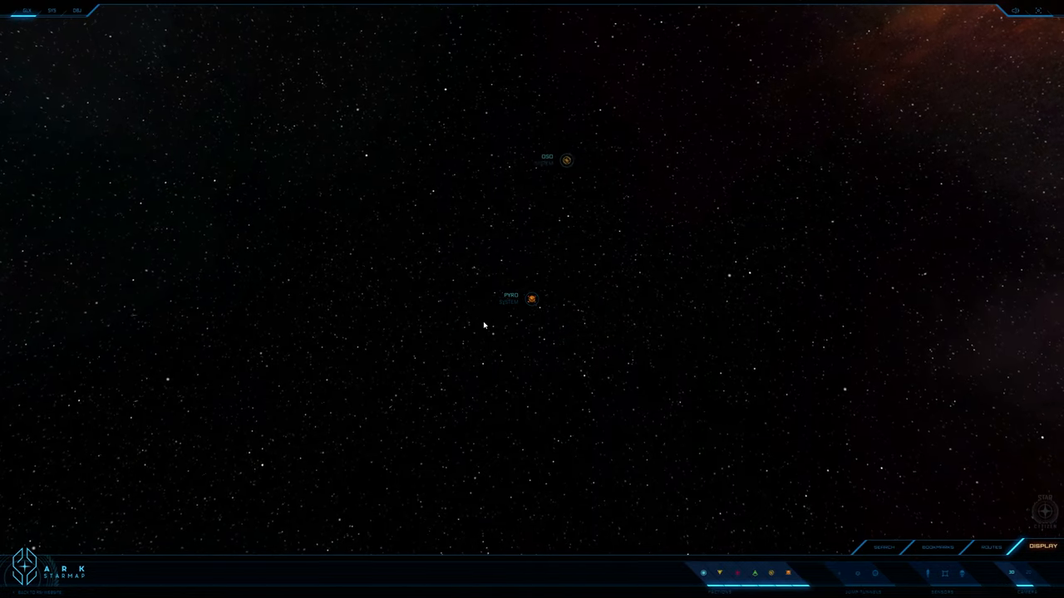
pyautogui.scroll(-3)
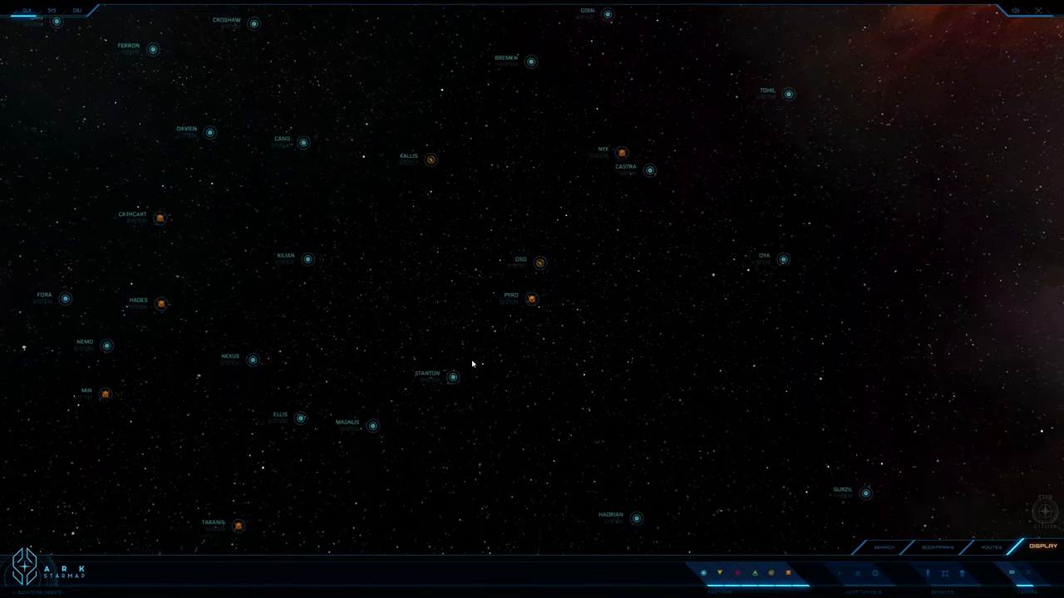